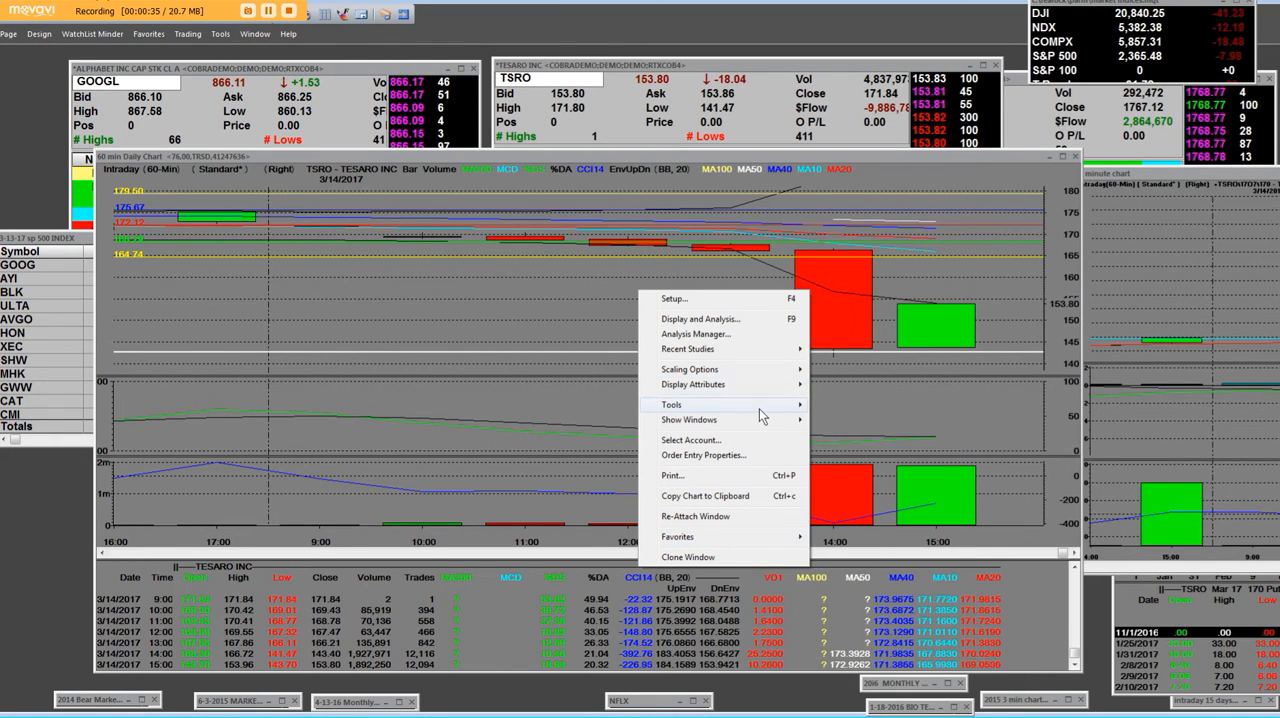
pyautogui.moveTo(670, 404)
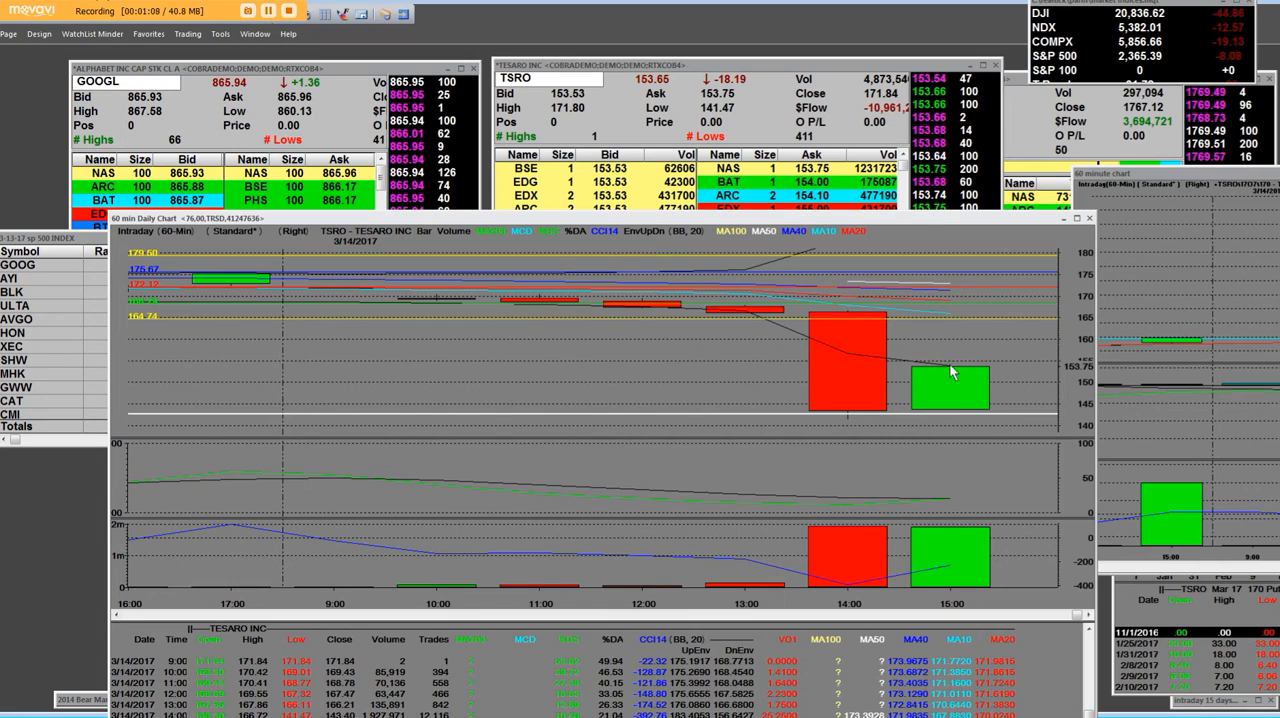
pyautogui.moveTo(990, 390)
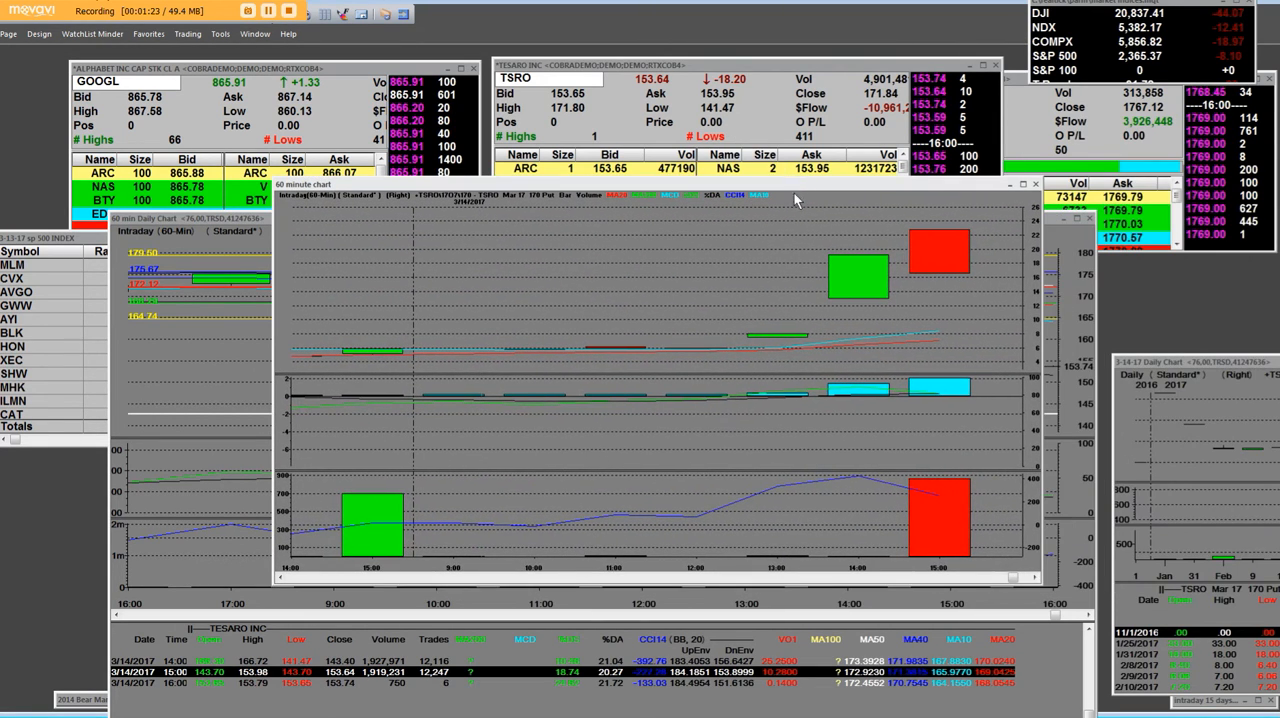
pyautogui.moveTo(785, 340)
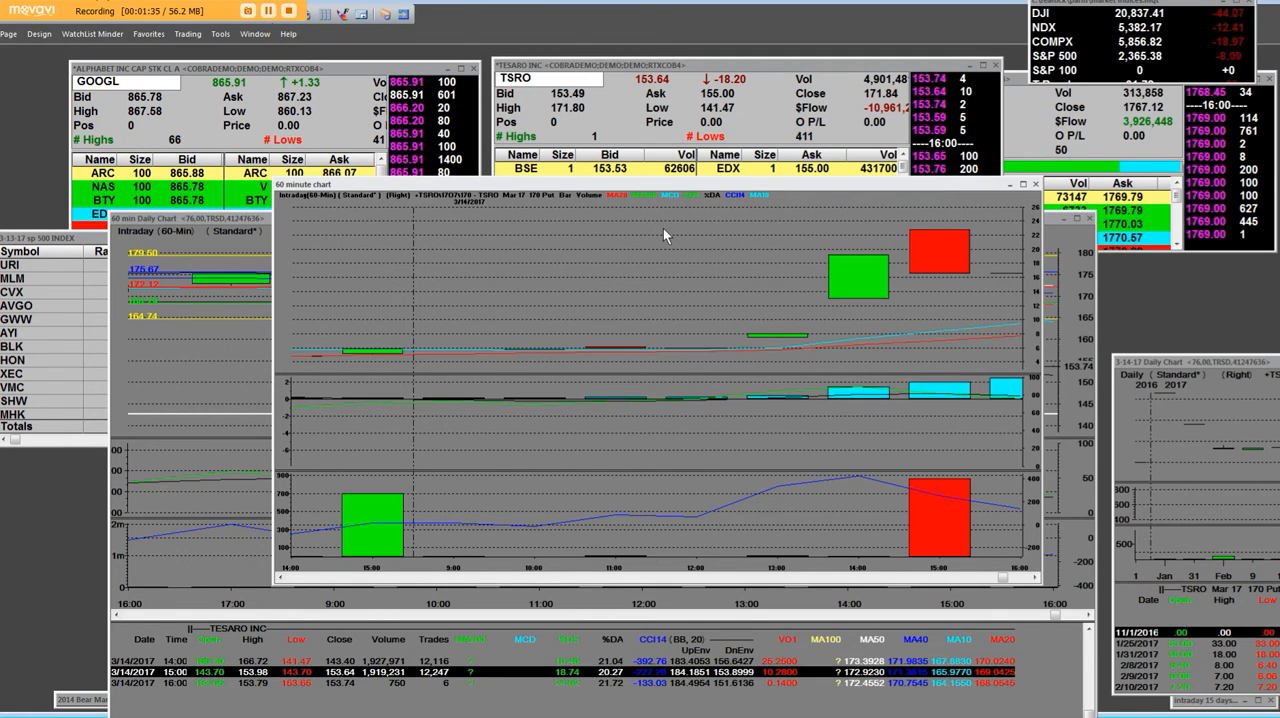
pyautogui.moveTo(761, 345)
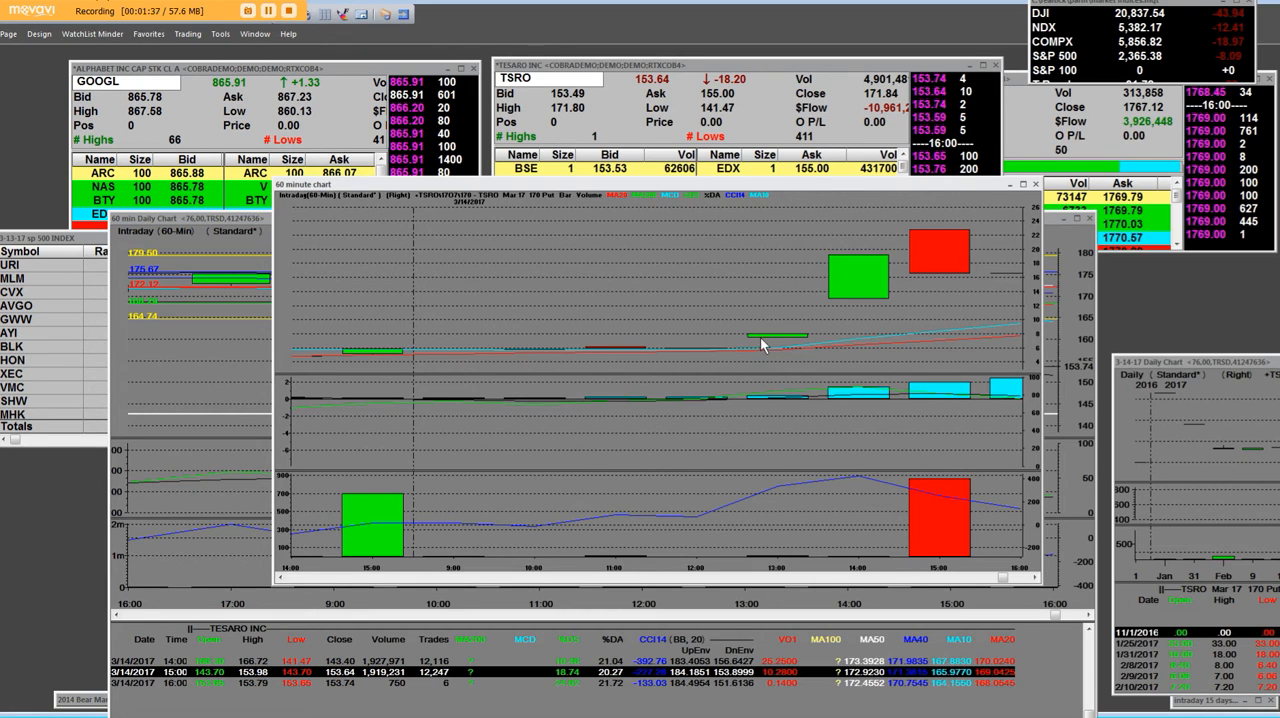
pyautogui.moveTo(765, 340)
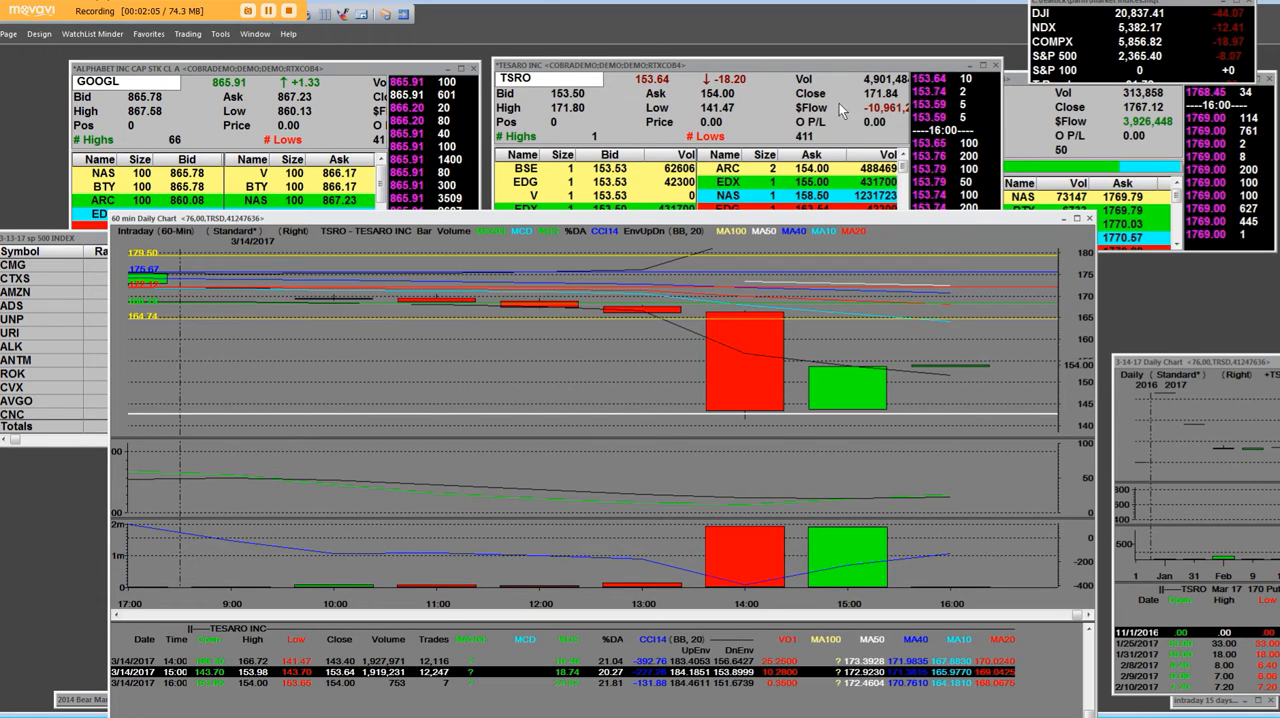
pyautogui.moveTo(720, 118)
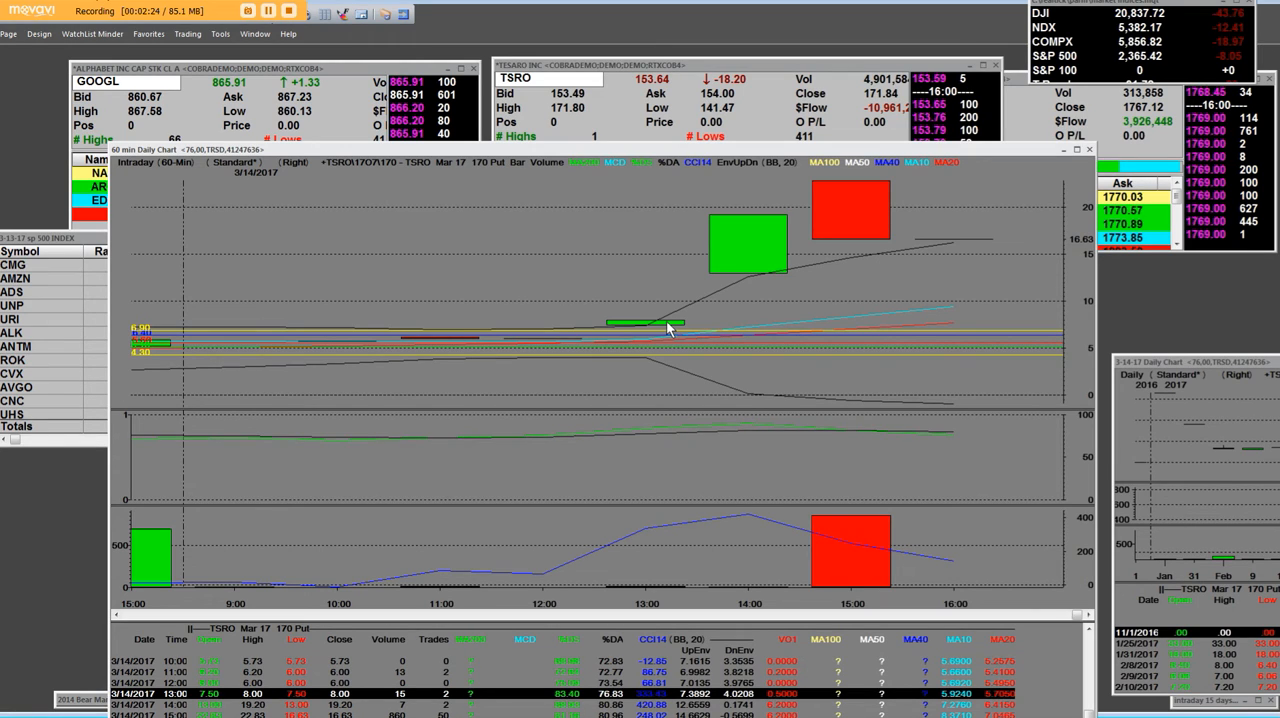
pyautogui.moveTo(865, 195)
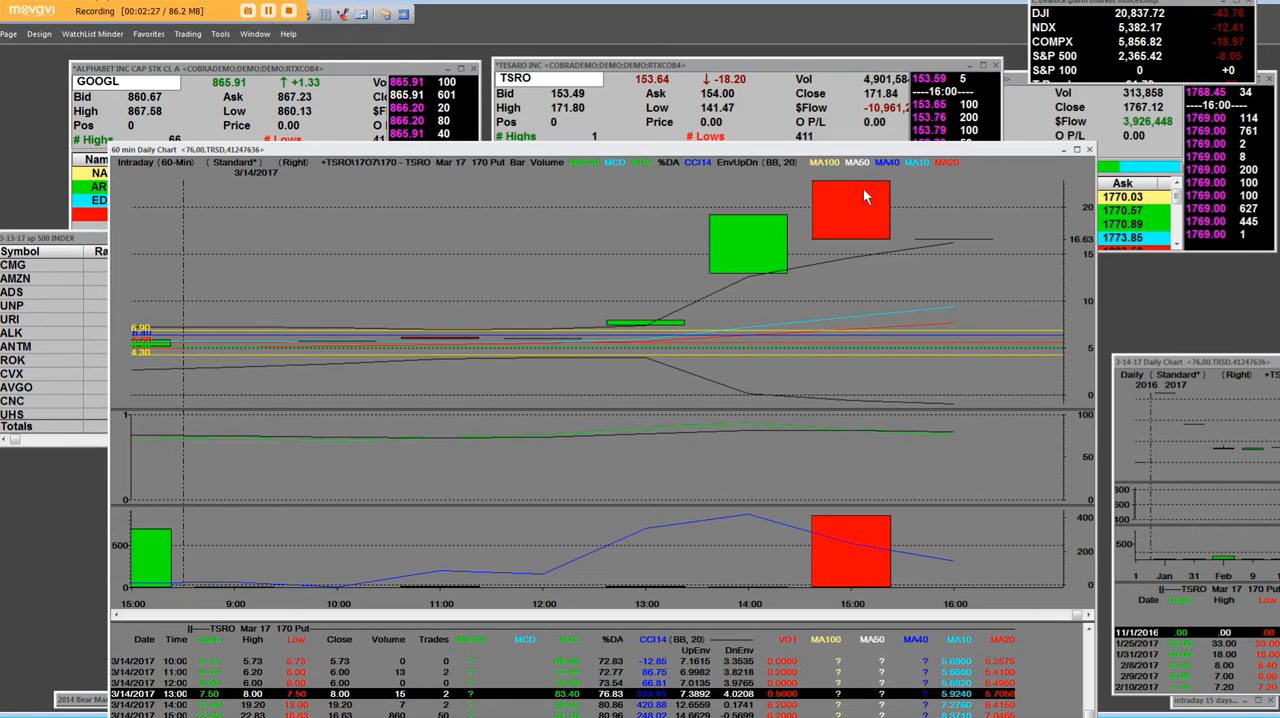
pyautogui.moveTo(865, 195)
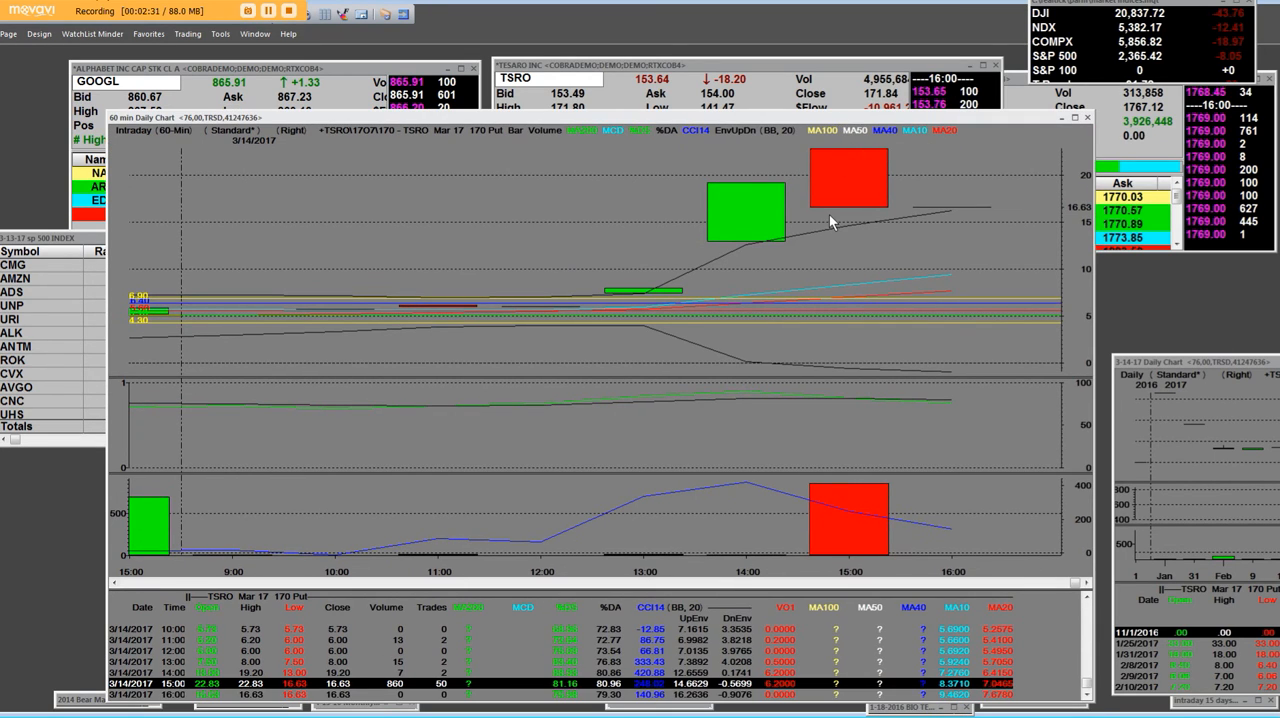
pyautogui.moveTo(838, 212)
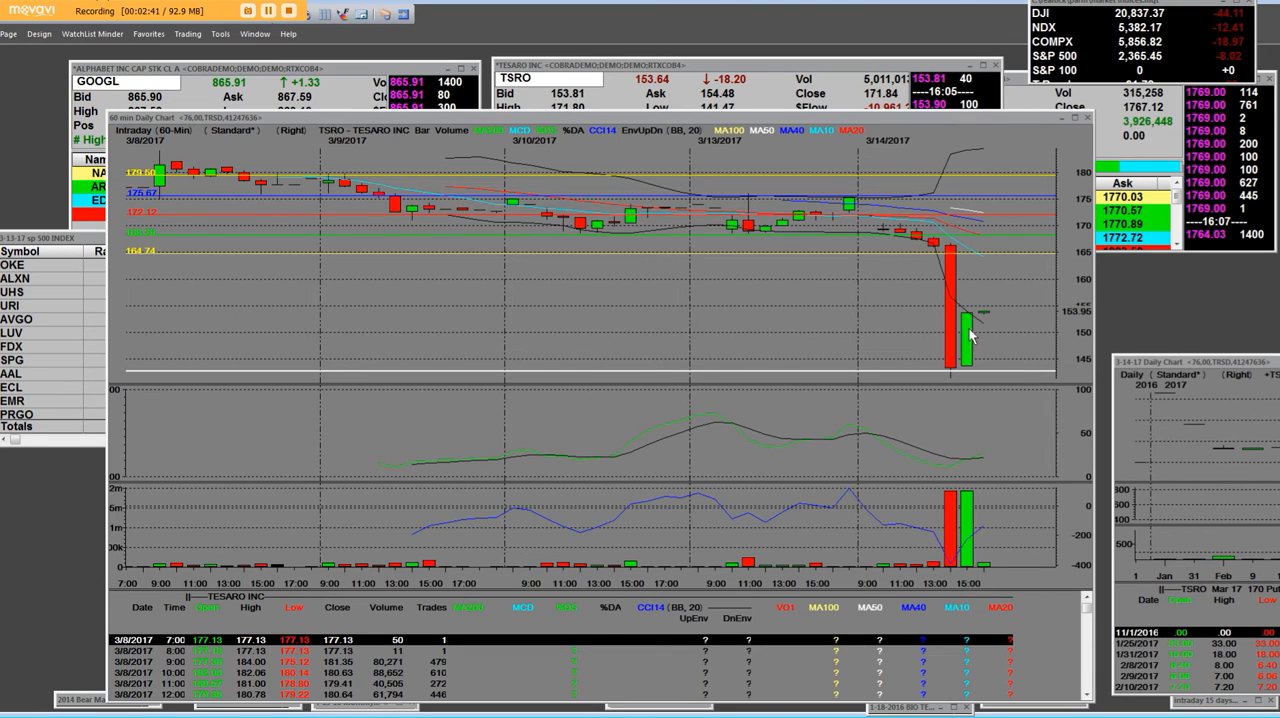
pyautogui.moveTo(940, 245)
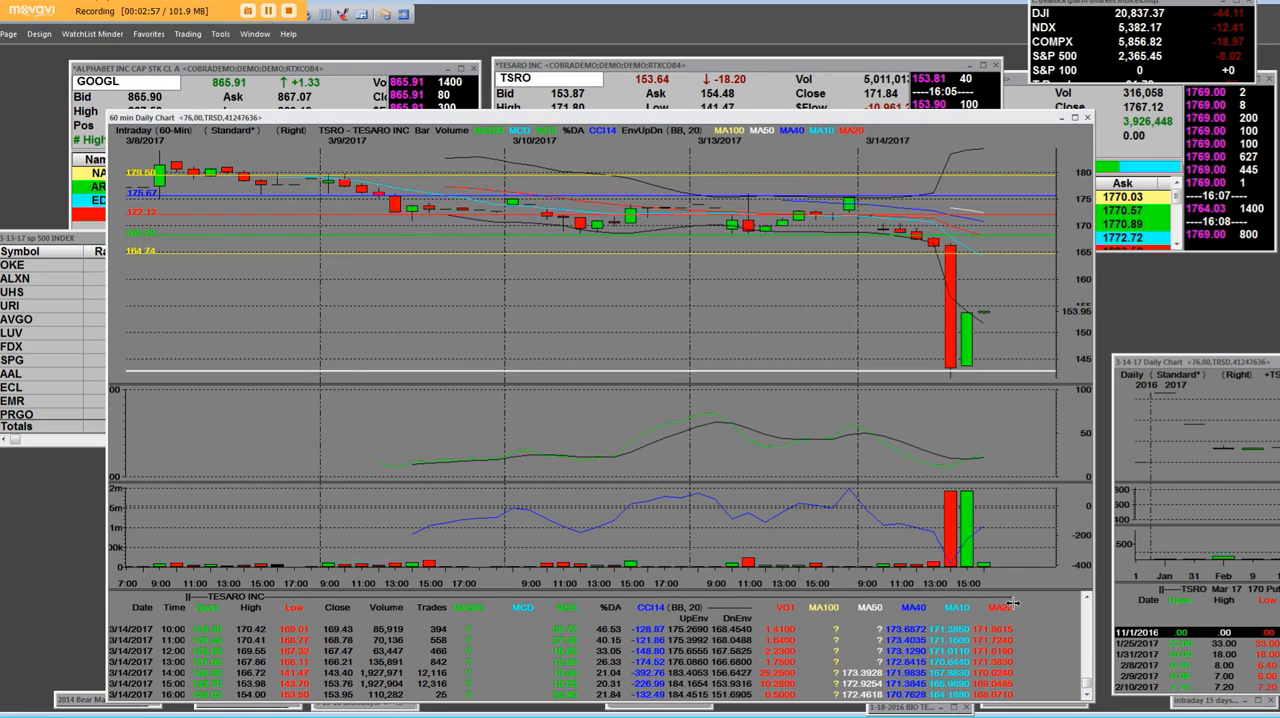
pyautogui.moveTo(960, 328)
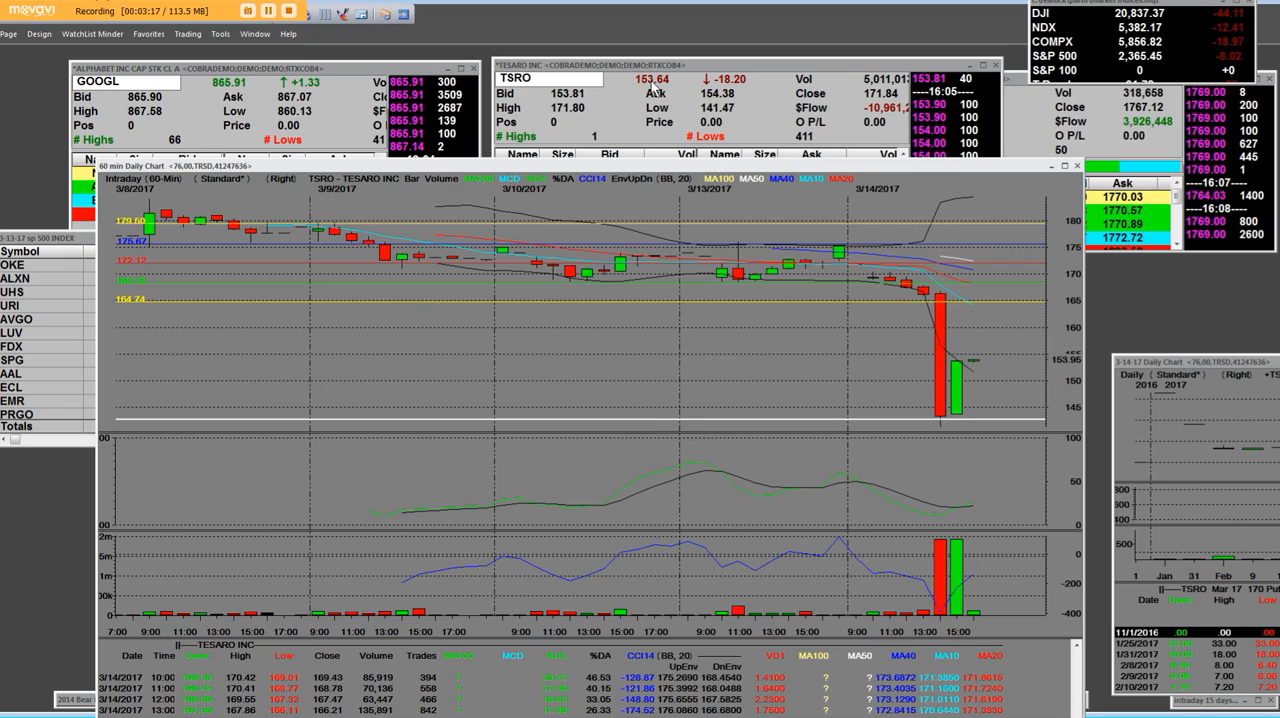
pyautogui.moveTo(802, 404)
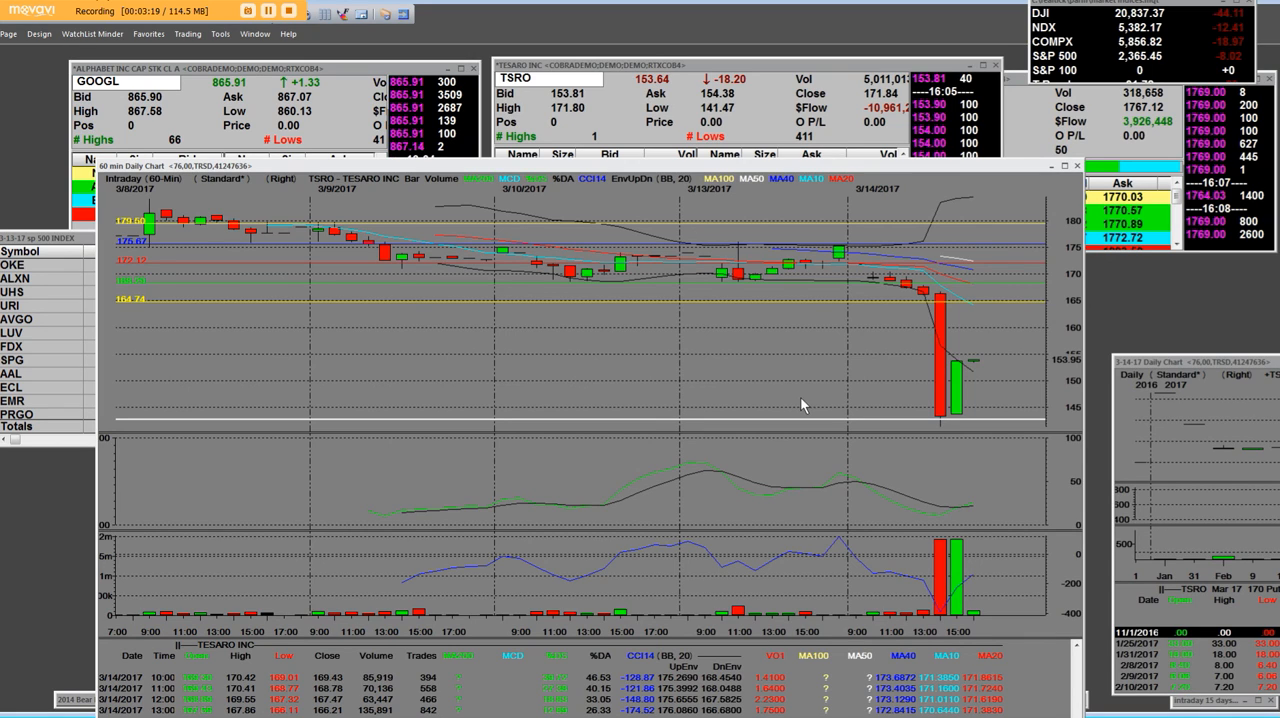
pyautogui.moveTo(447, 420)
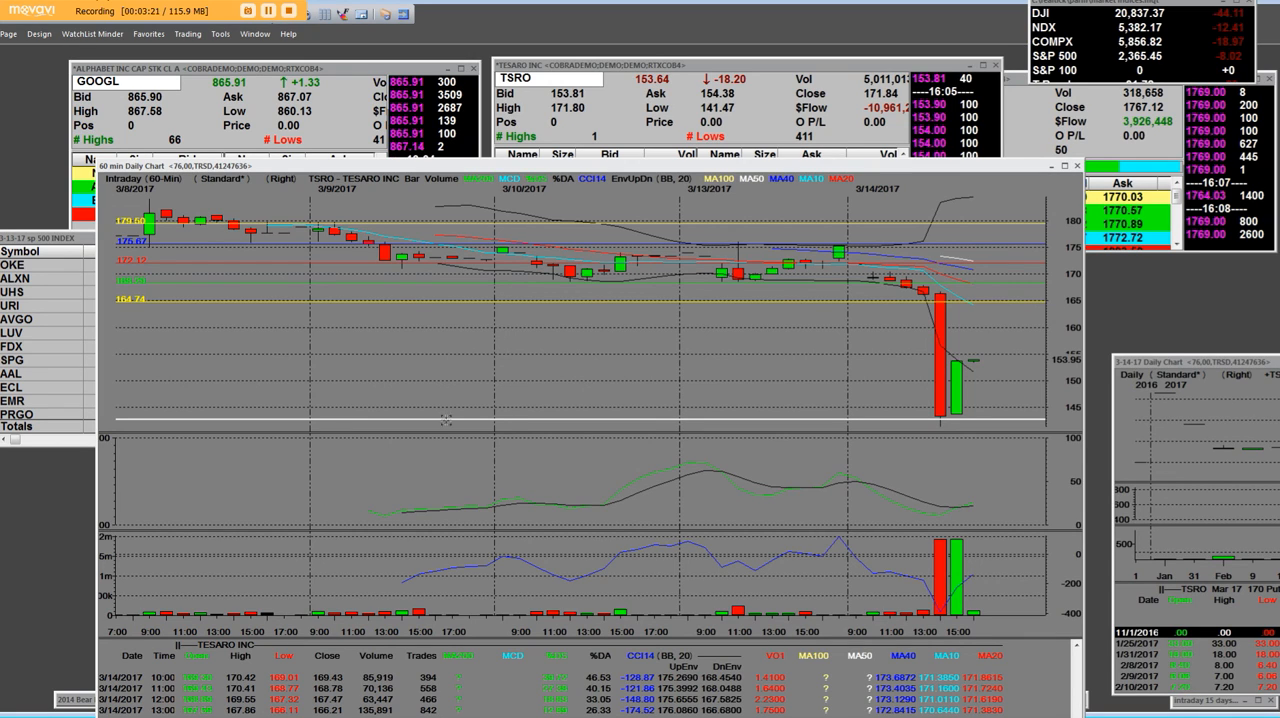
pyautogui.moveTo(880, 332)
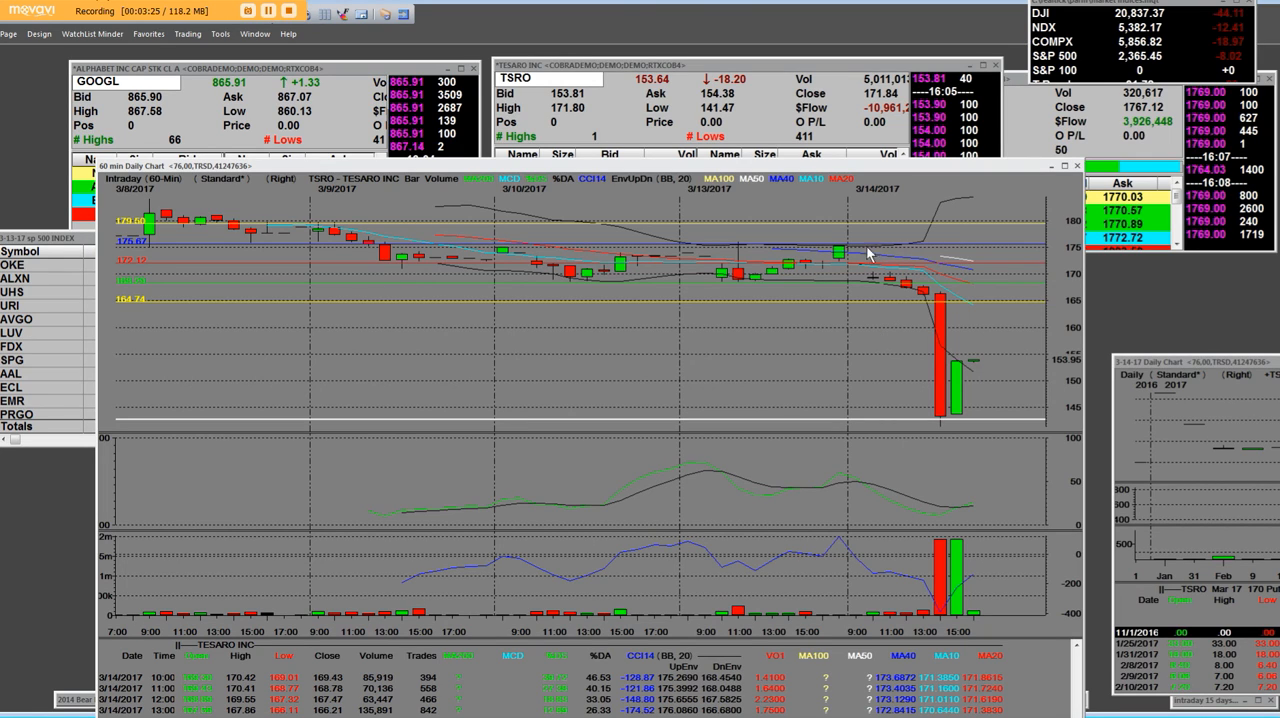
pyautogui.moveTo(938, 418)
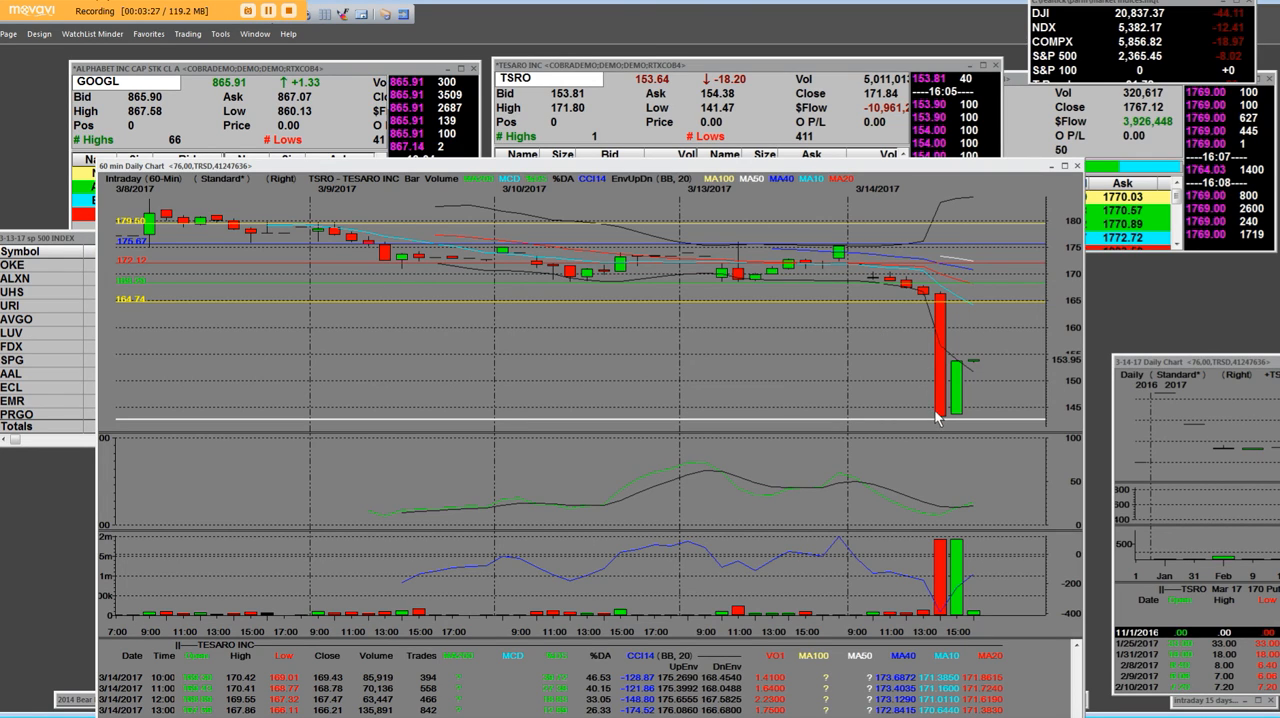